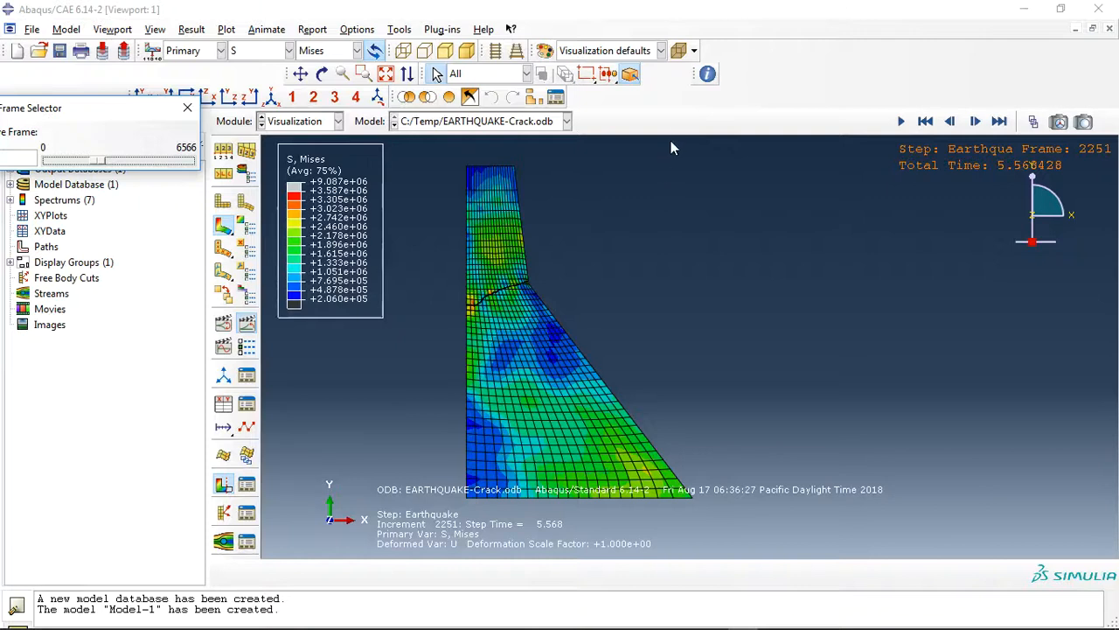
pyautogui.moveTo(661, 275)
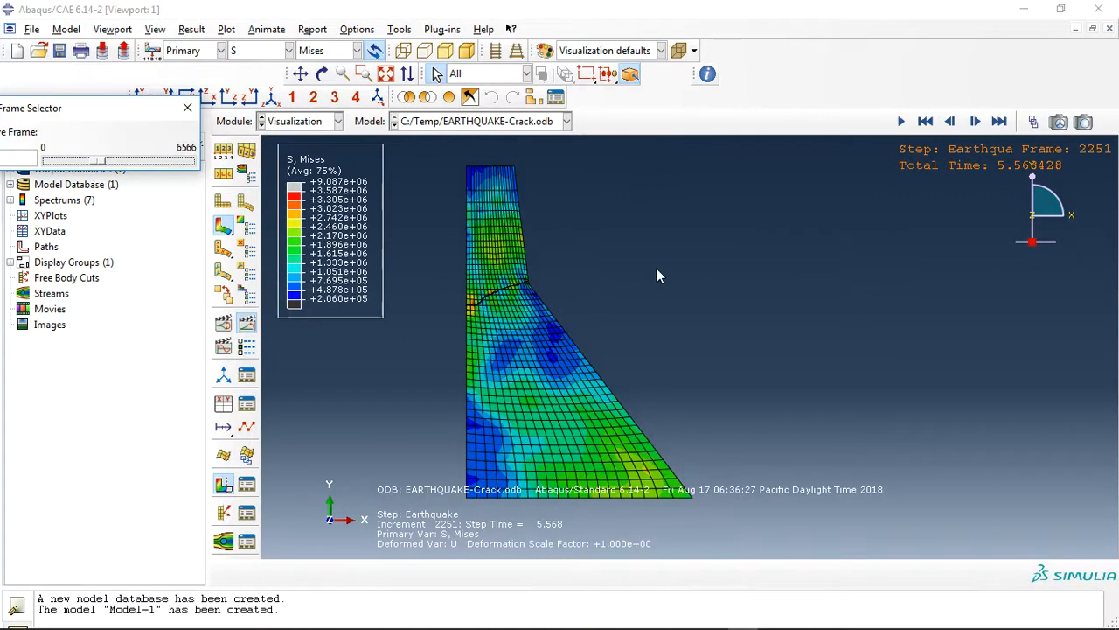
pyautogui.moveTo(564, 297)
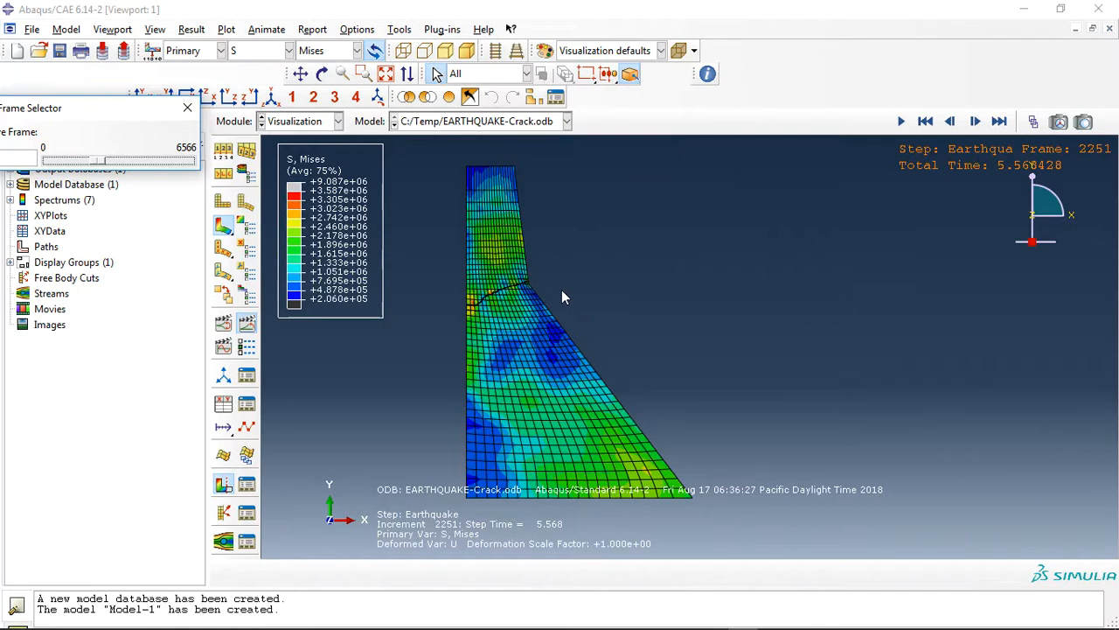
pyautogui.moveTo(600, 297)
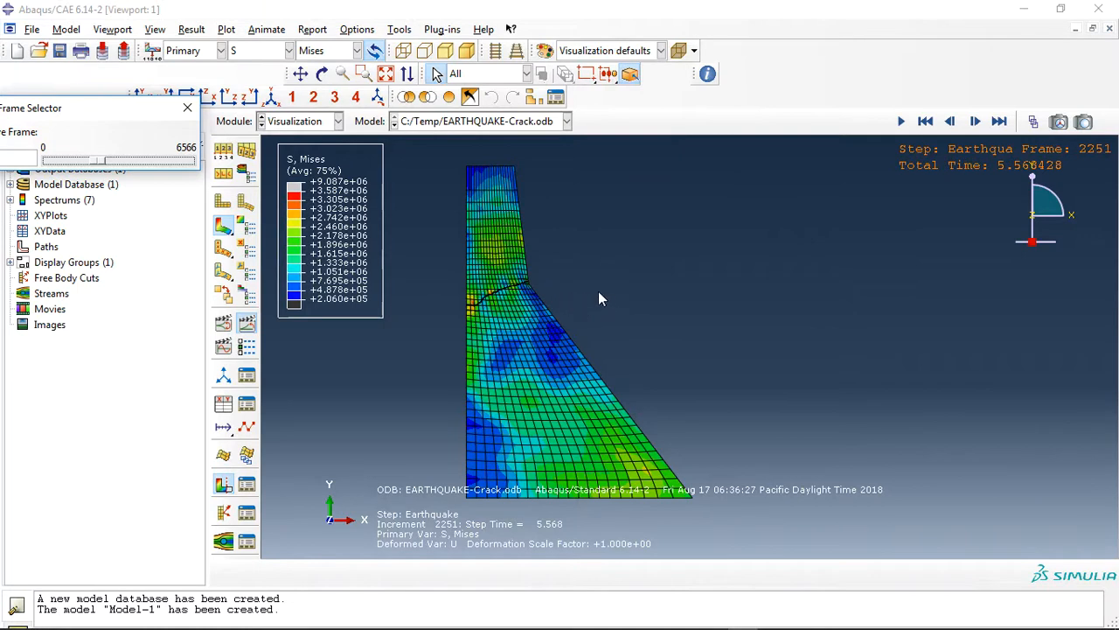
pyautogui.moveTo(540, 289)
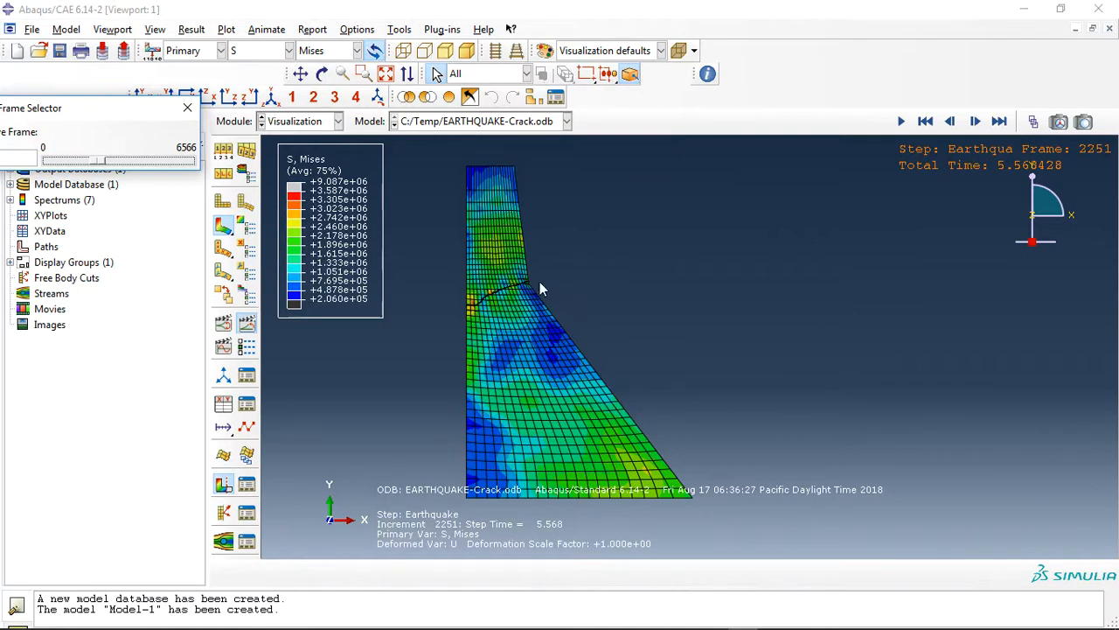
pyautogui.moveTo(512, 300)
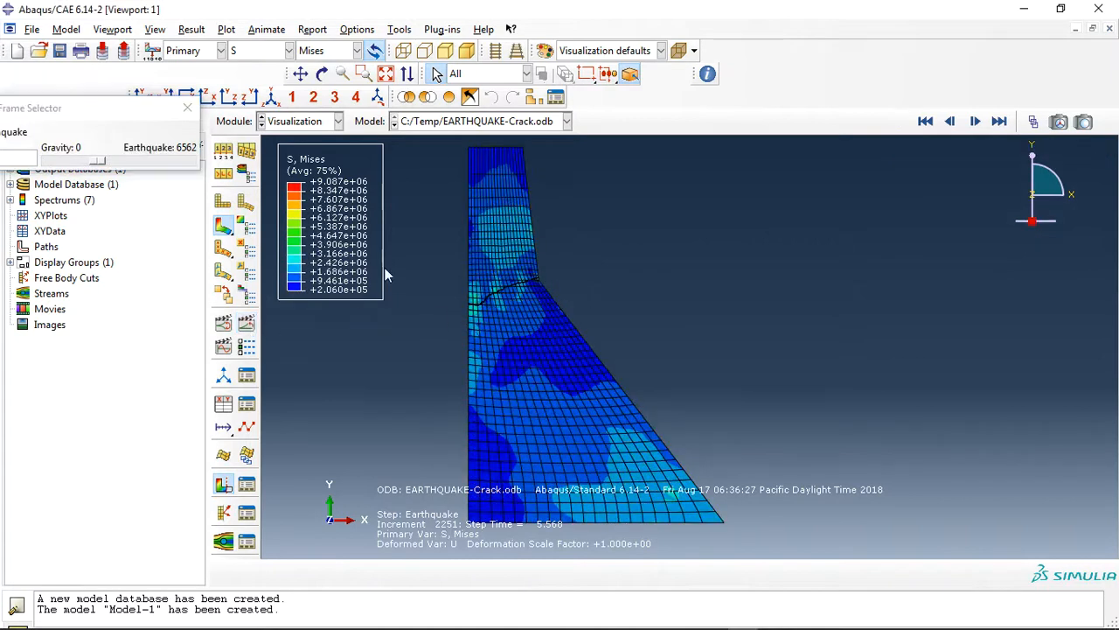
# - Play the earthquake time-history animation and watch the crack spread across the dam neck
pyautogui.click(975, 122)
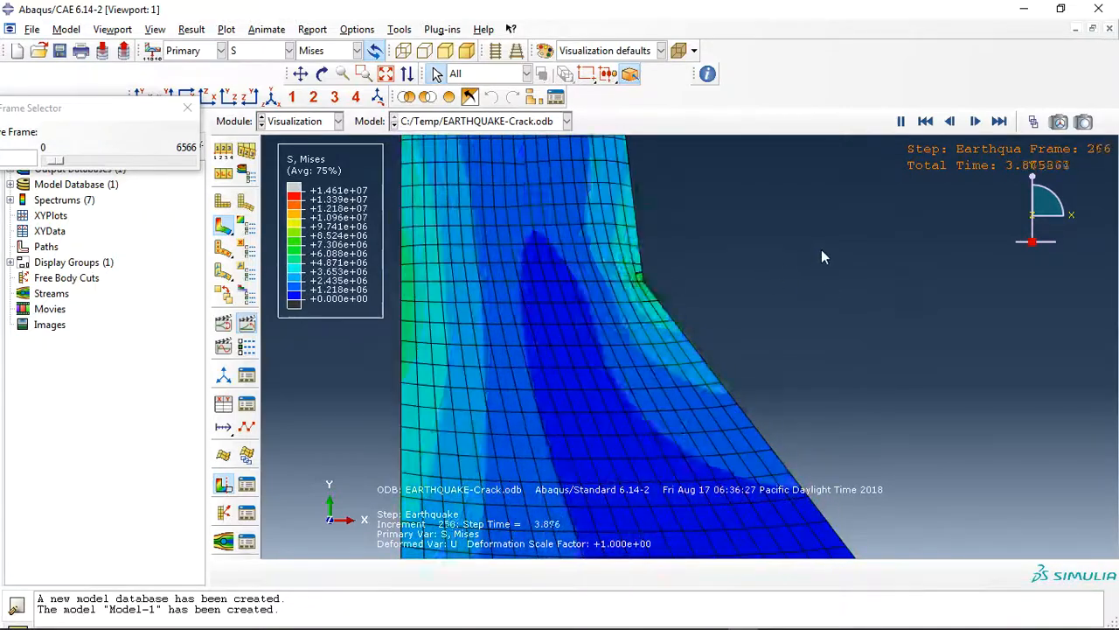
pyautogui.click(975, 121)
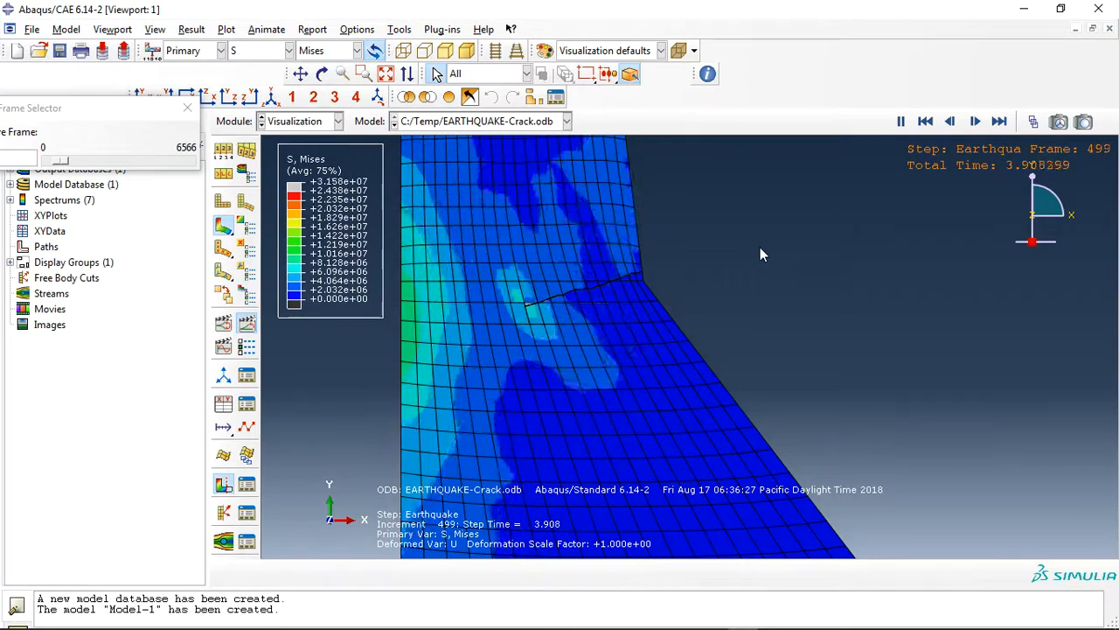
pyautogui.click(976, 121)
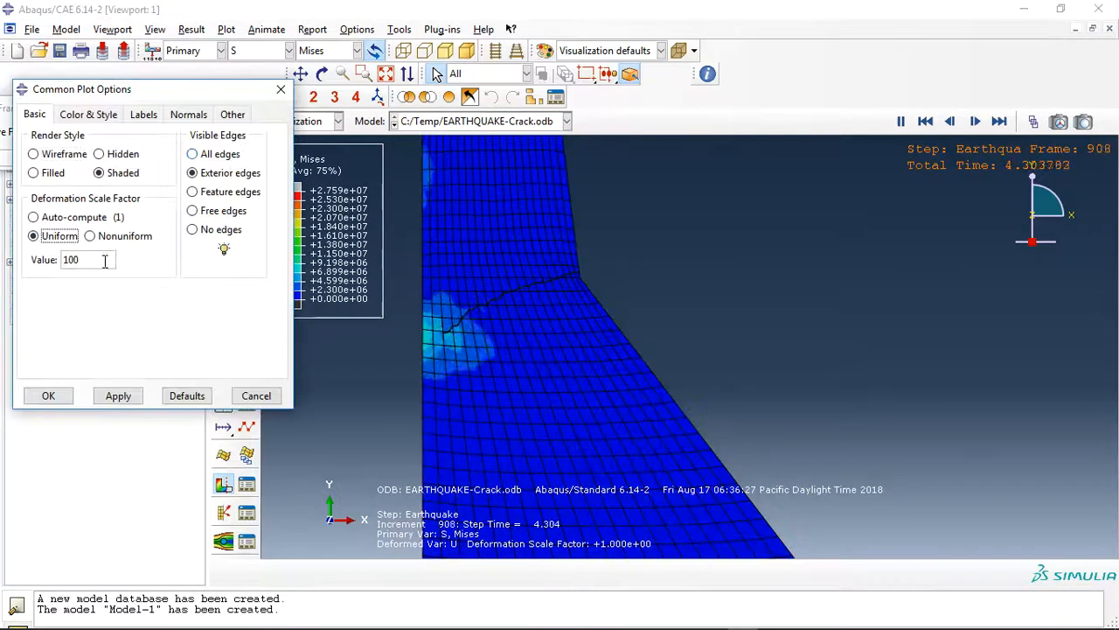
# - Apply a uniform 100x deformation scale factor so the crack opens, then pause the animation
pyautogui.click(118, 395)
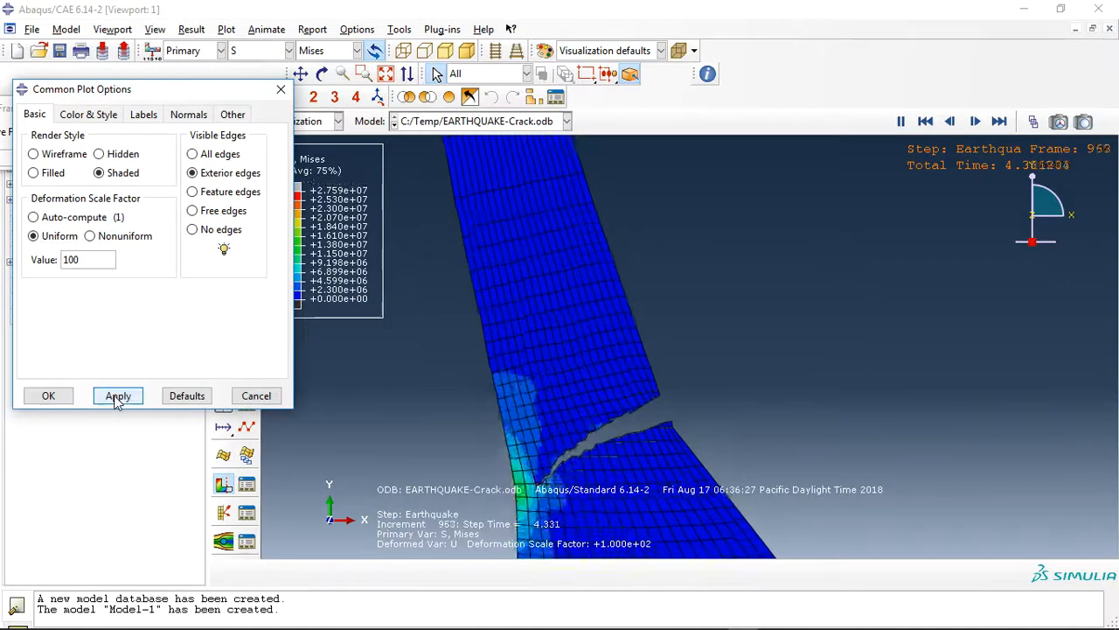
pyautogui.click(118, 395)
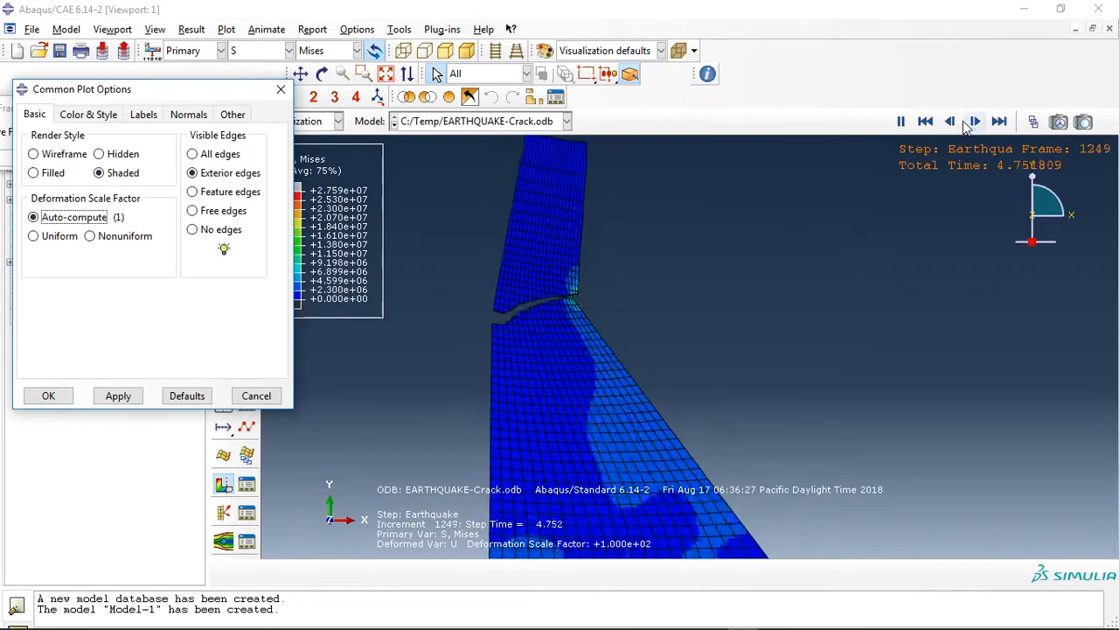
pyautogui.click(976, 122)
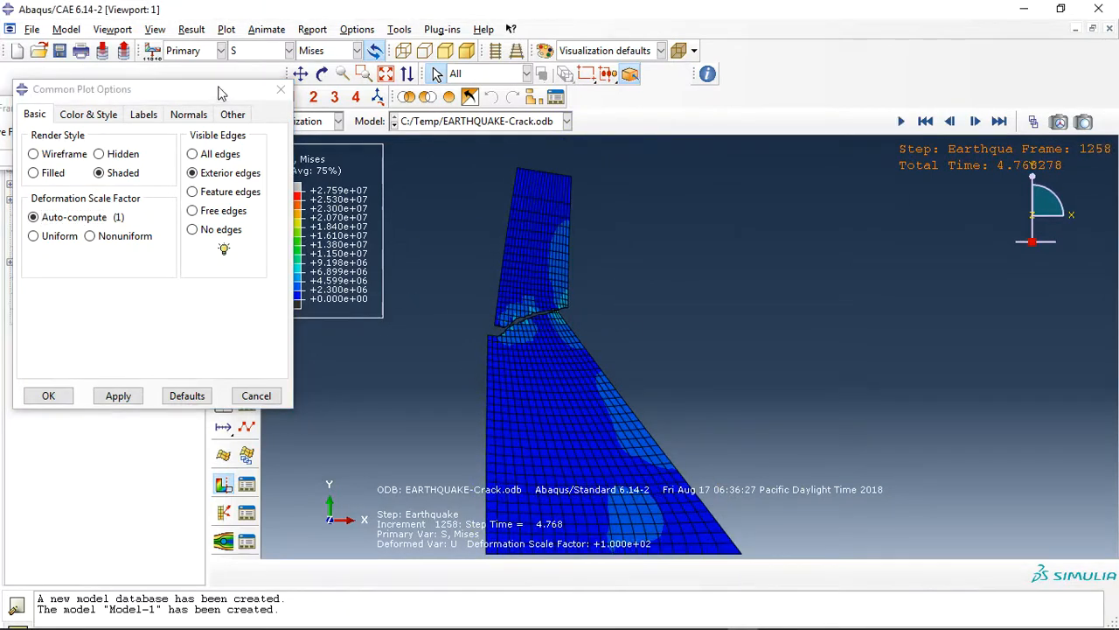
# - Try PSILSM, dismiss the unavailable-variable warning, and plot the STATUSXFEM crack status
pyautogui.click(284, 50)
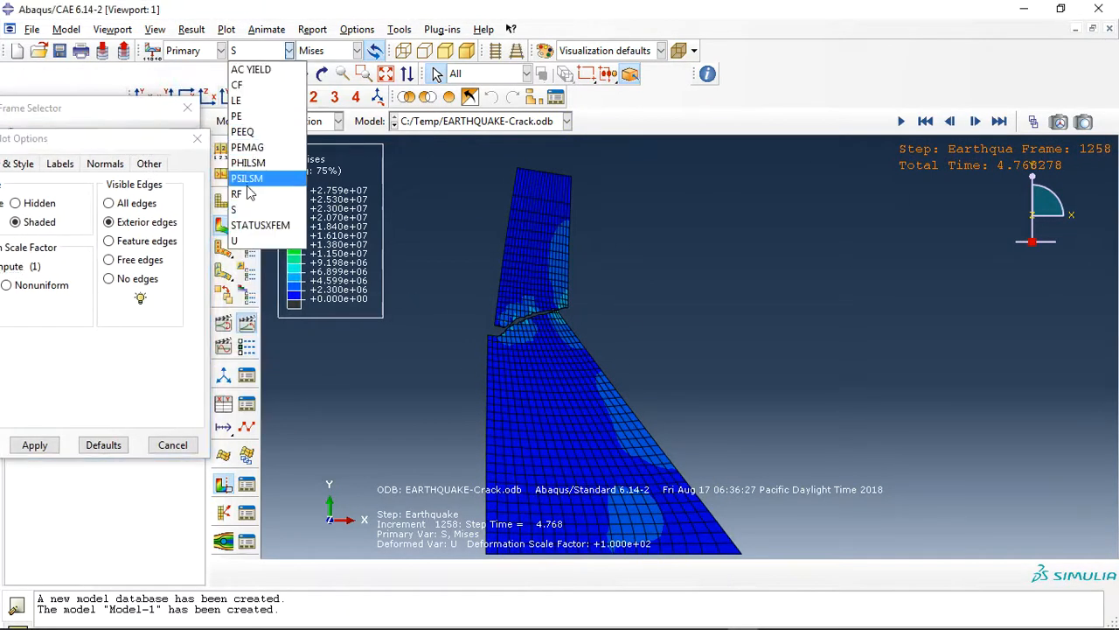
pyautogui.click(247, 178)
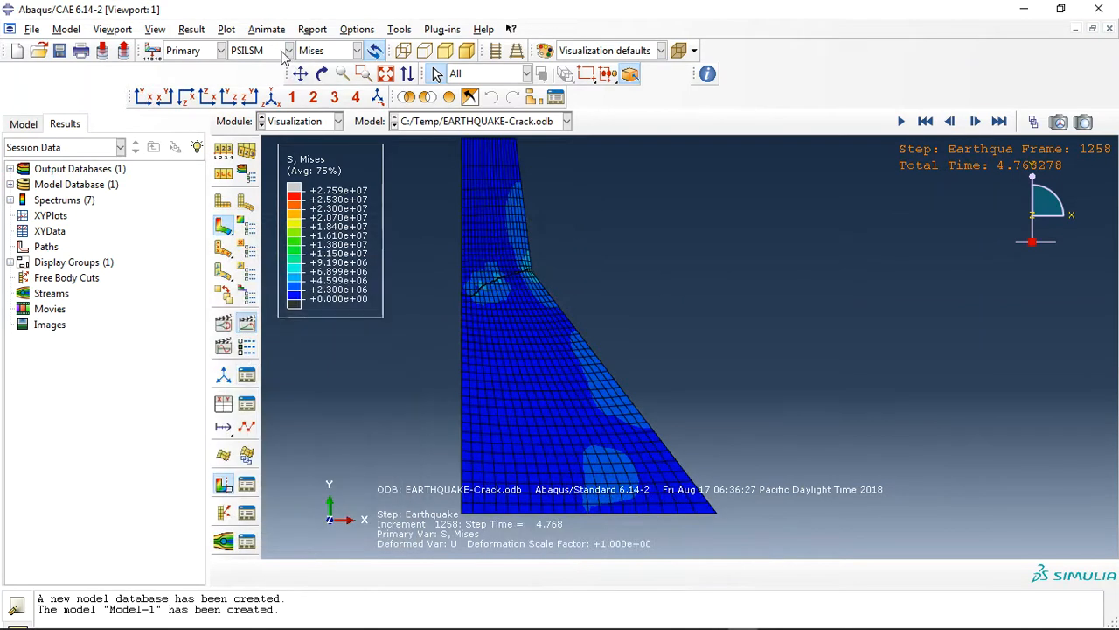
pyautogui.click(900, 122)
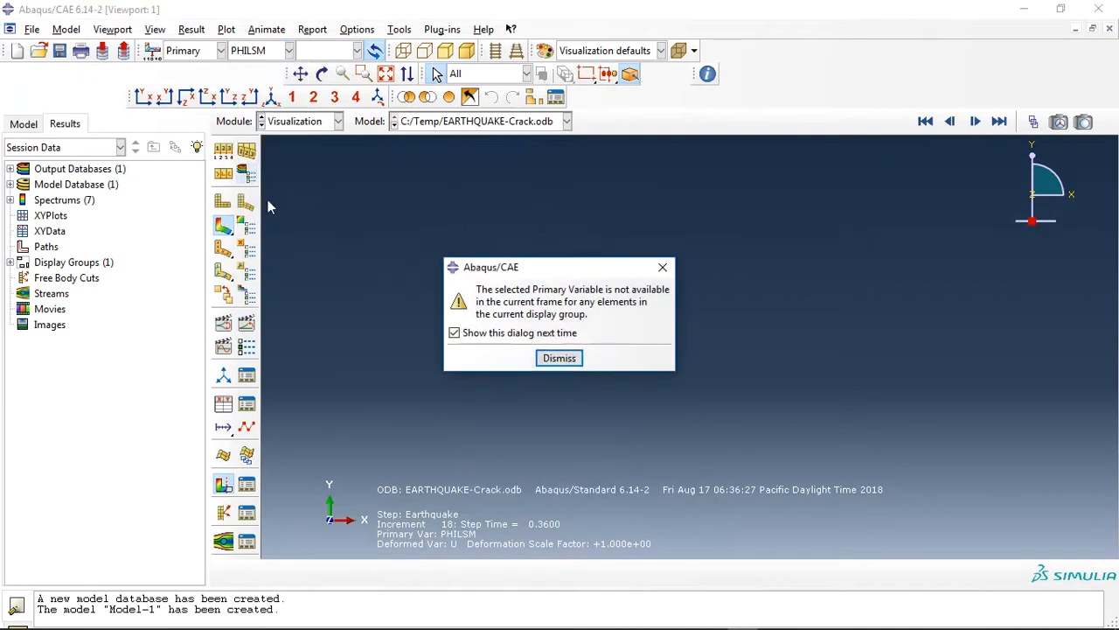
pyautogui.click(559, 358)
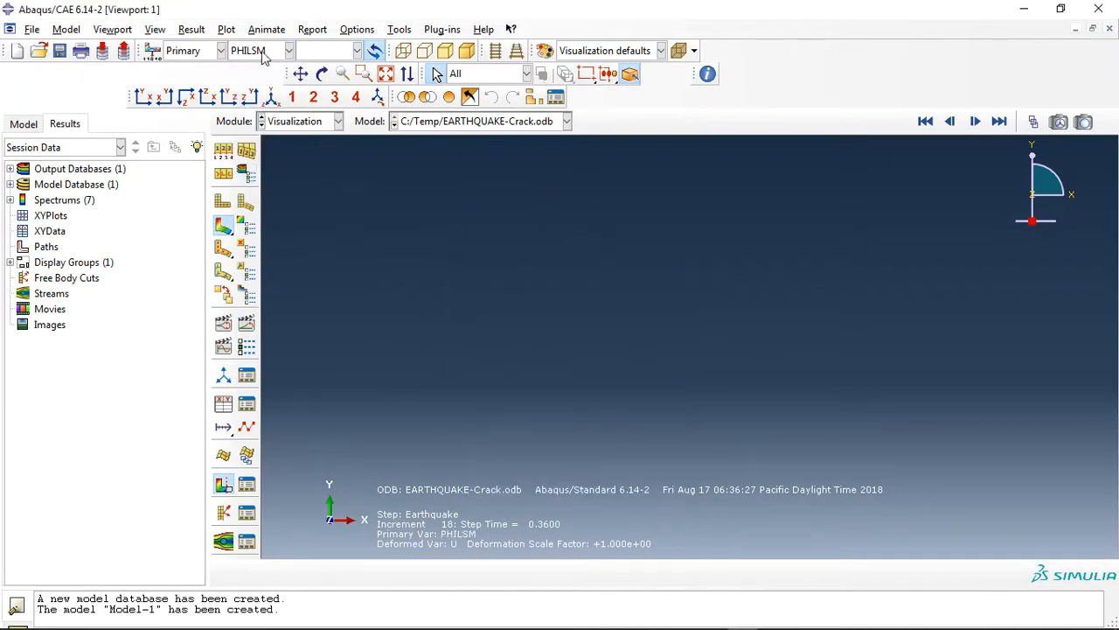
pyautogui.click(289, 50)
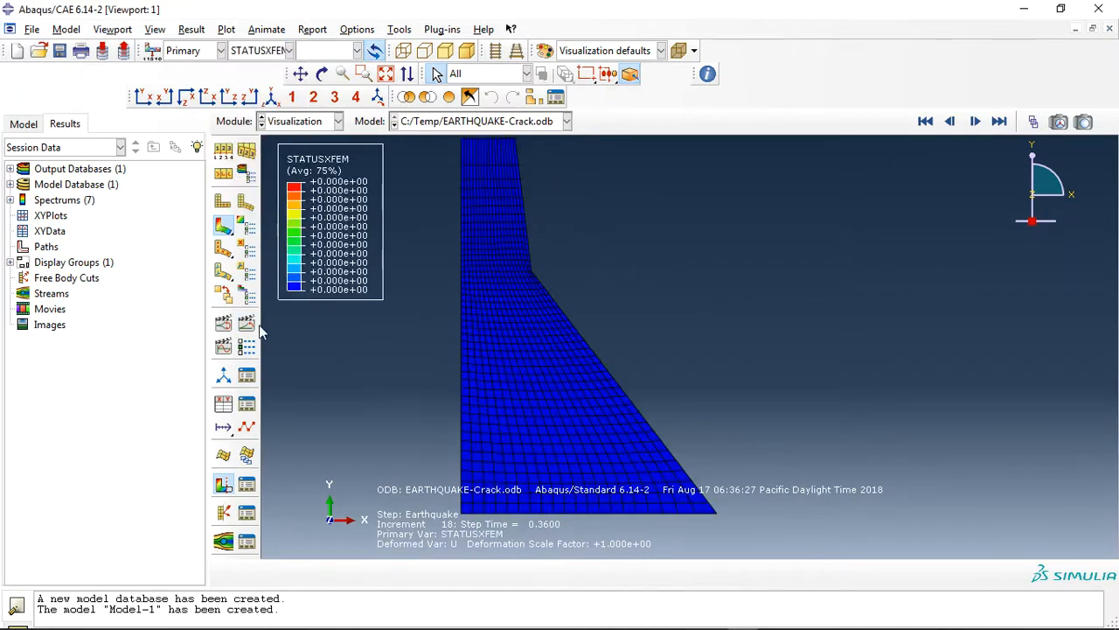
# - Animate STATUSXFEM to show red cracked elements, then switch to the abaqusfem.com browser
pyautogui.click(975, 122)
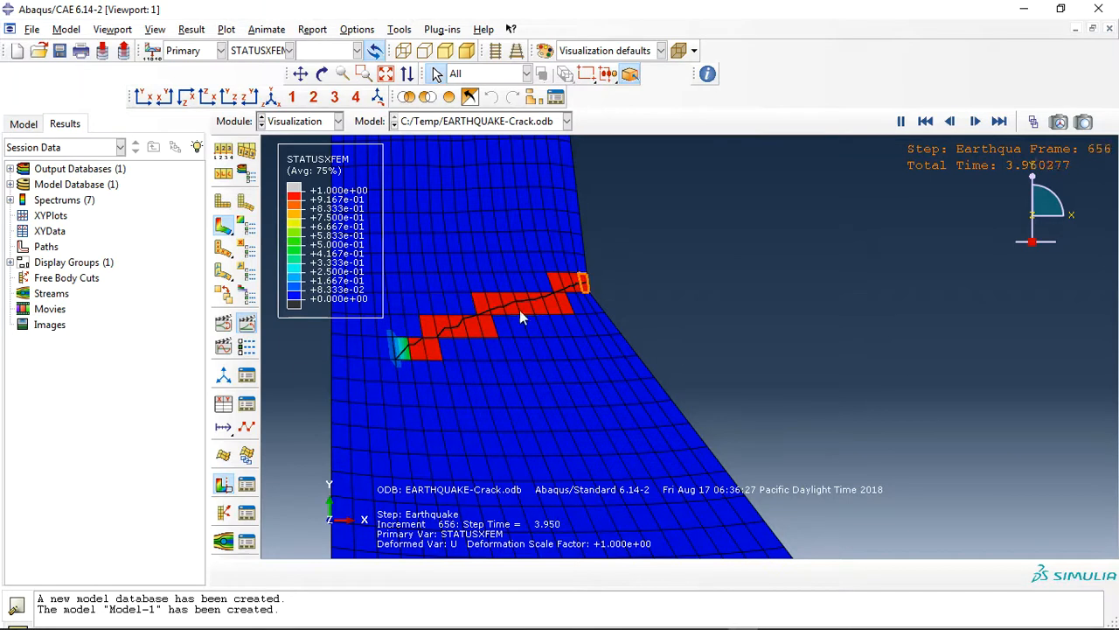
pyautogui.click(1000, 122)
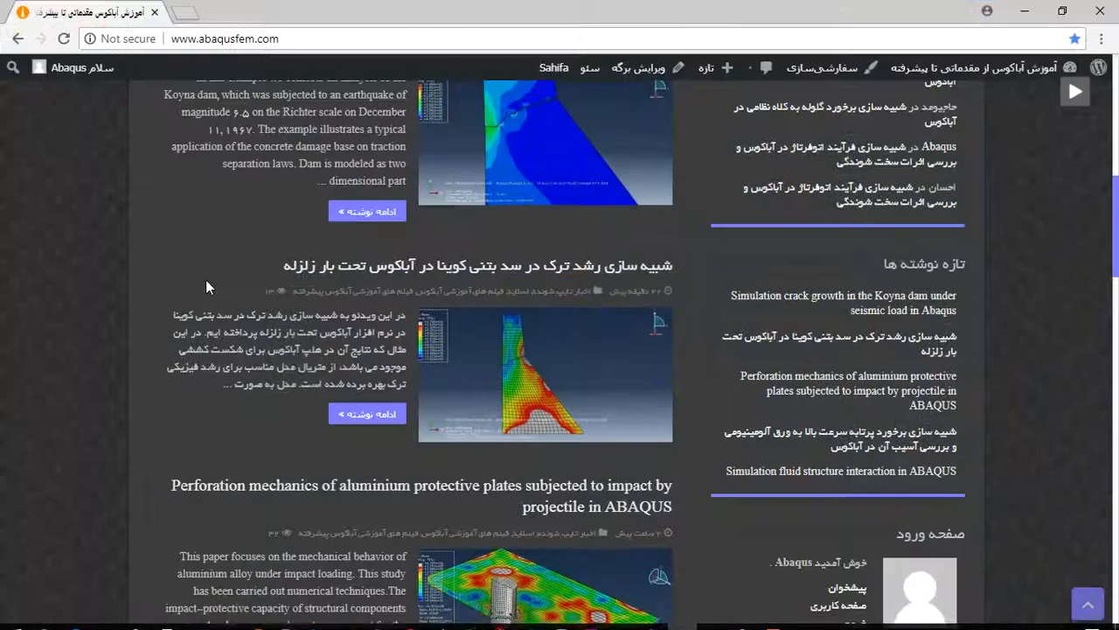
# - Scroll to Latest Posts and right-click the Koyna dam crack growth post link
pyautogui.scroll(3)
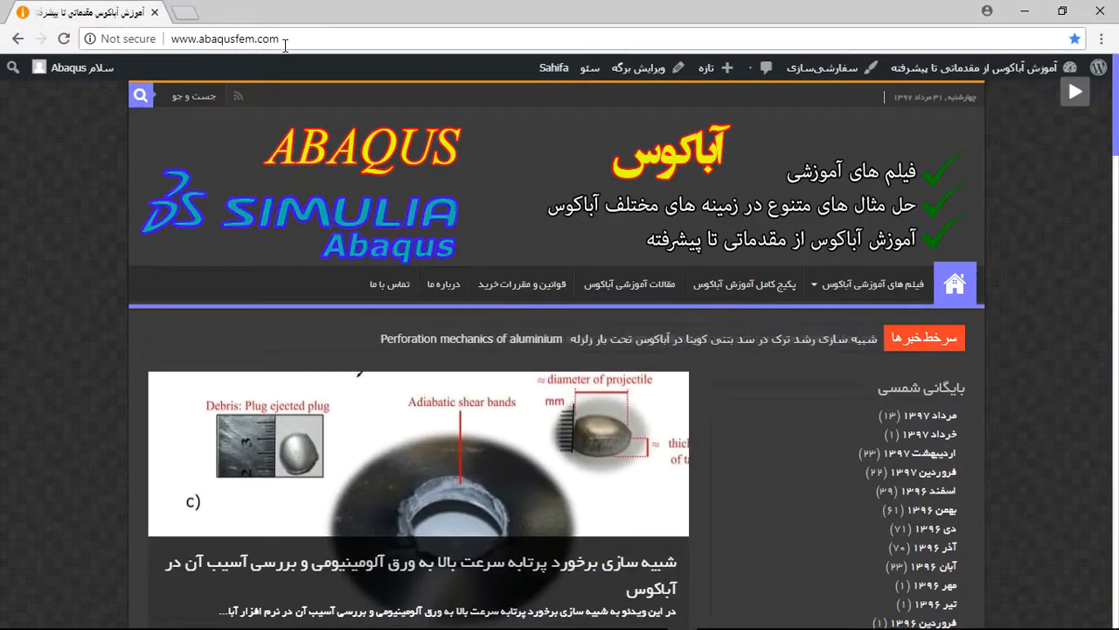
pyautogui.scroll(-3)
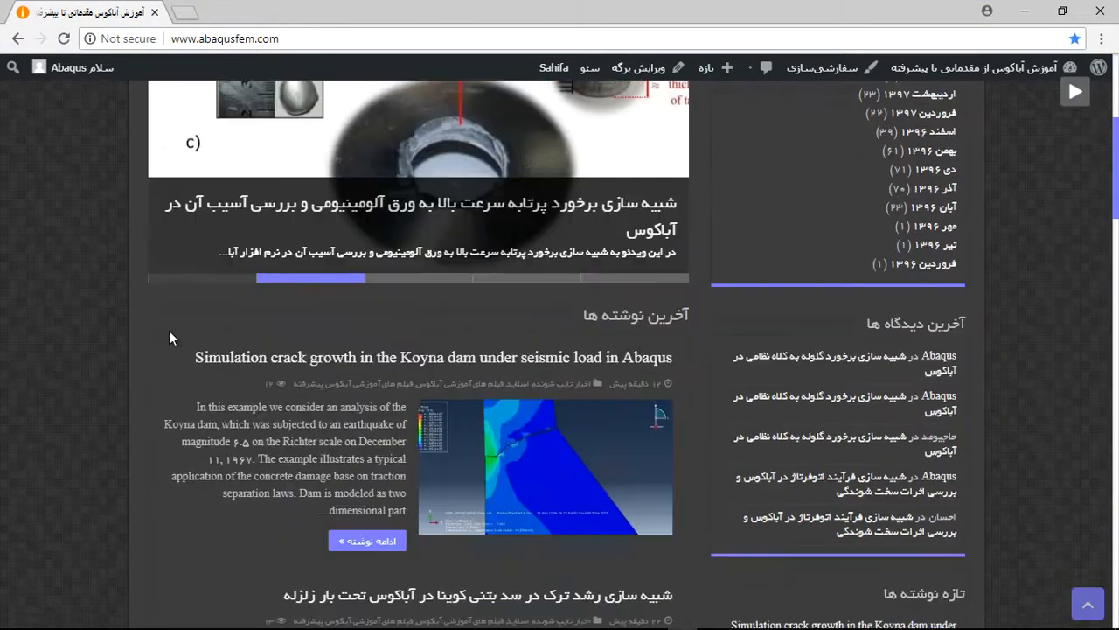
pyautogui.scroll(-3)
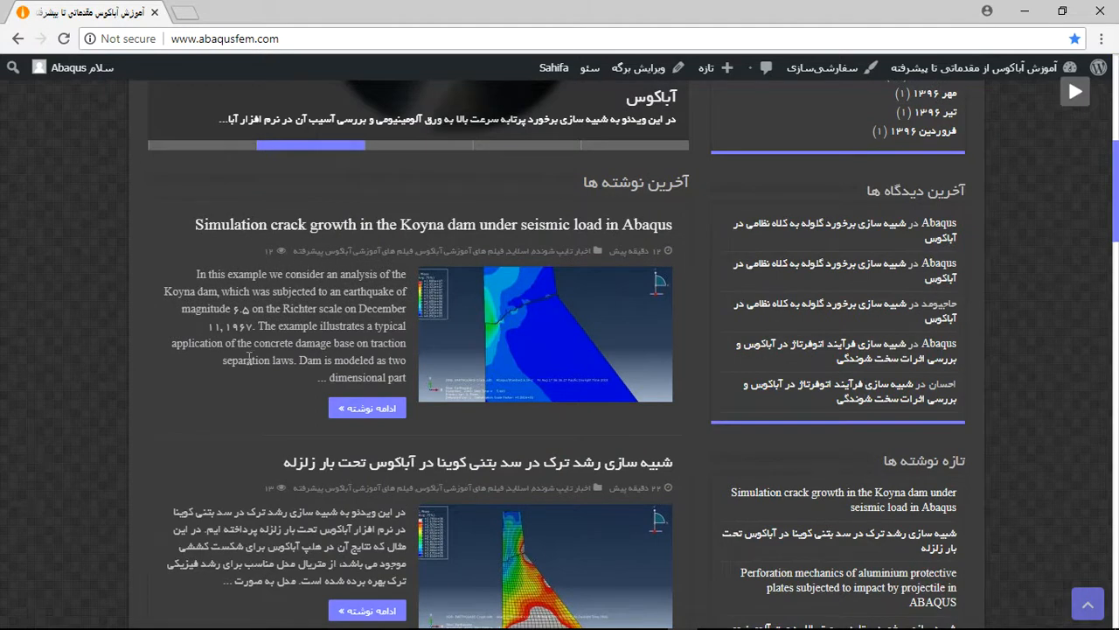
pyautogui.rightClick(368, 408)
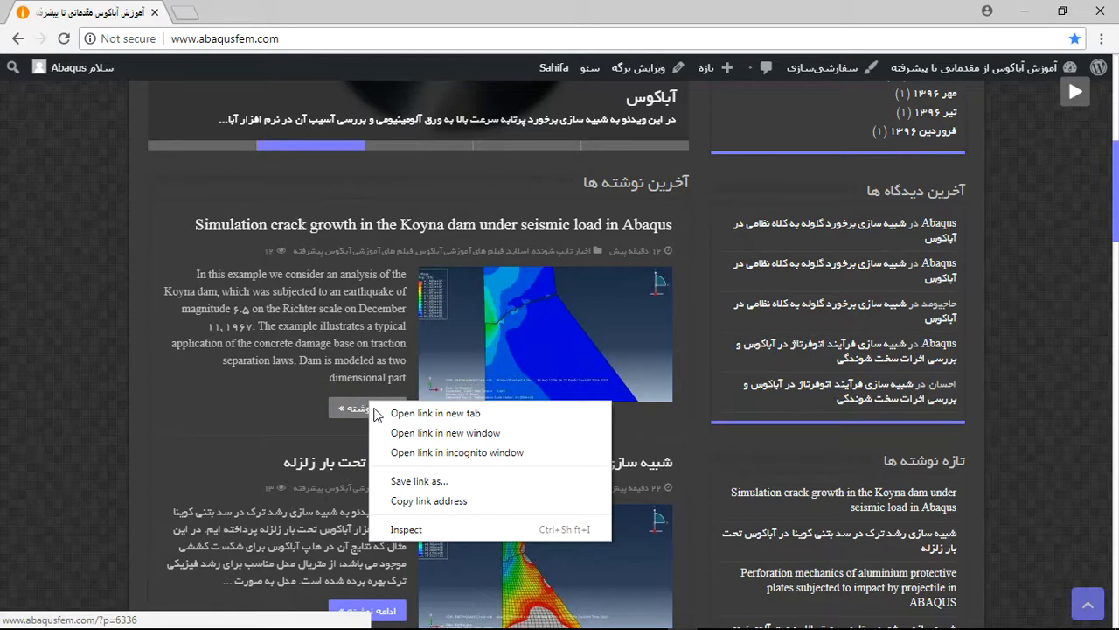
# - Open the Koyna dam post in a new tab, scroll to purchase details, highlight the e-mail
pyautogui.click(436, 413)
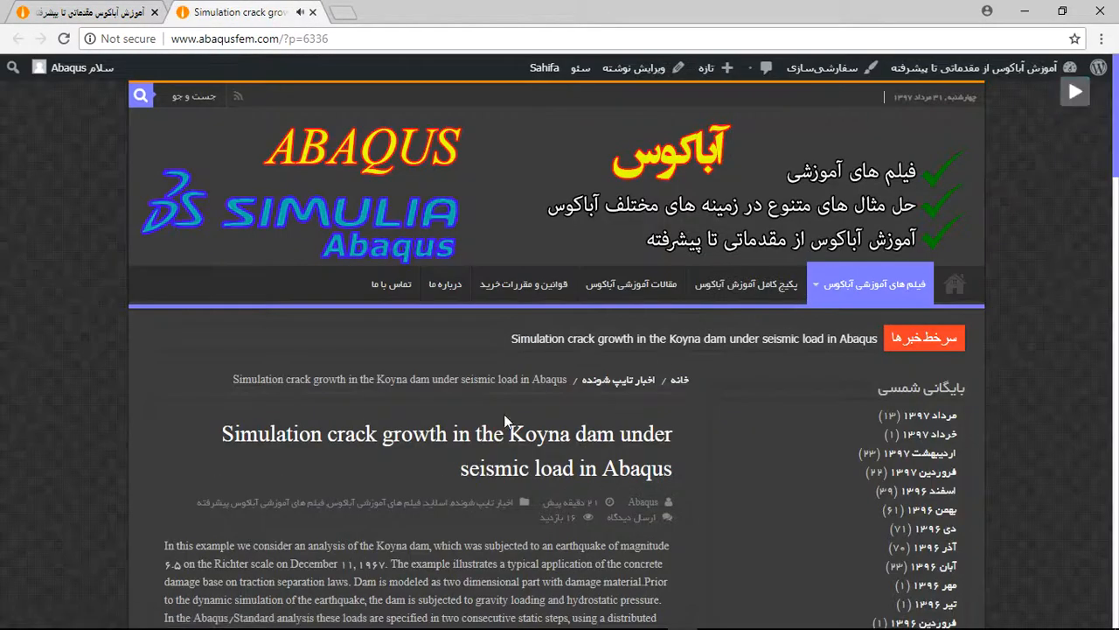
pyautogui.scroll(-3)
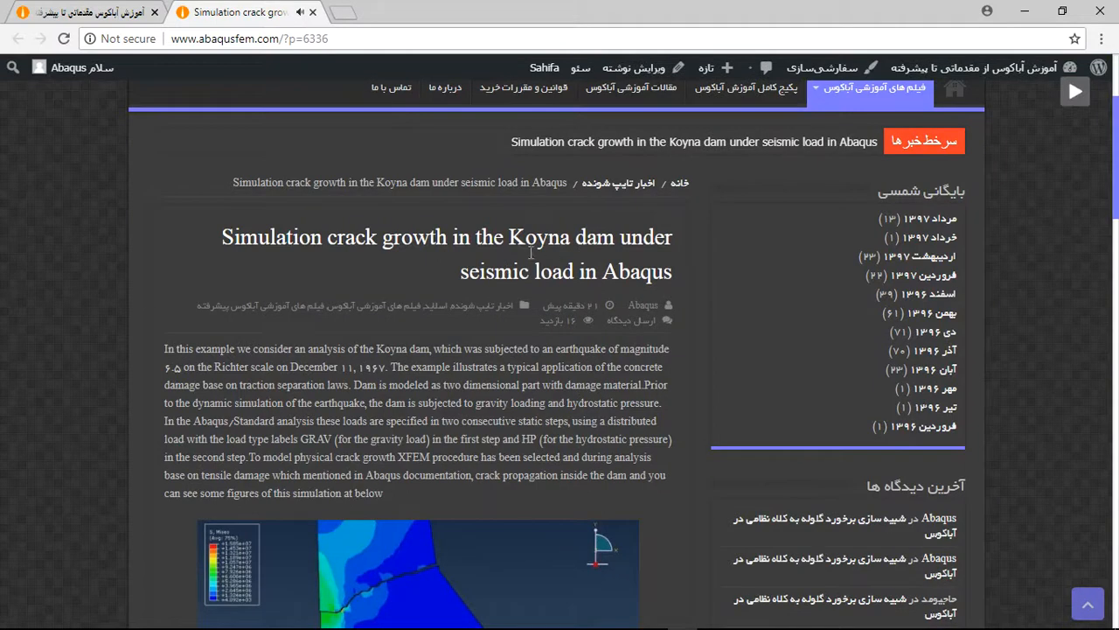
pyautogui.scroll(-3)
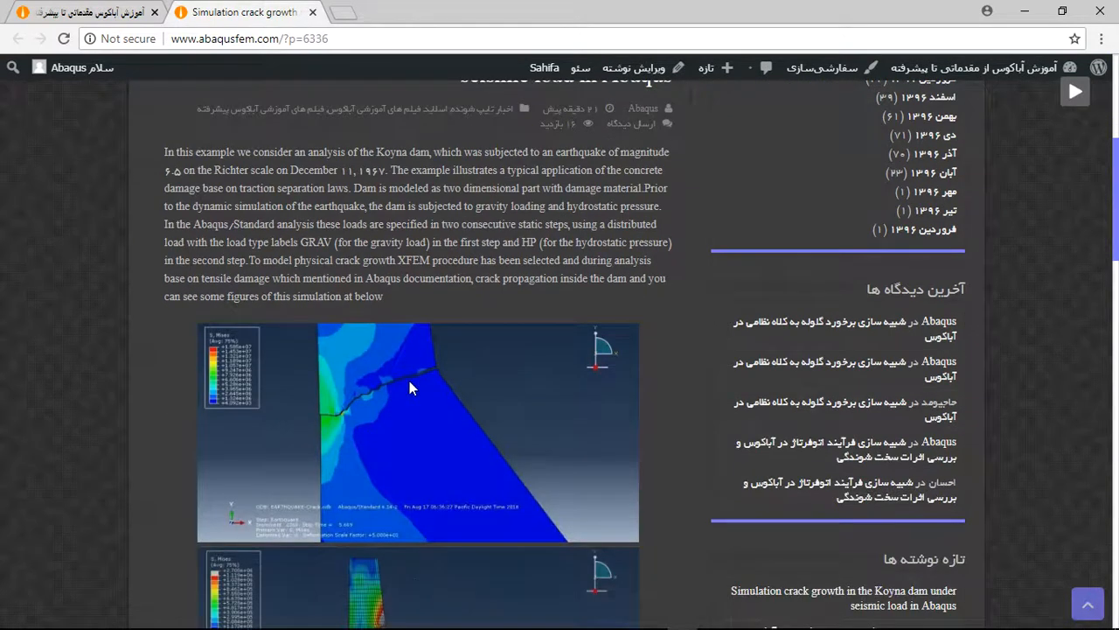
pyautogui.scroll(-3)
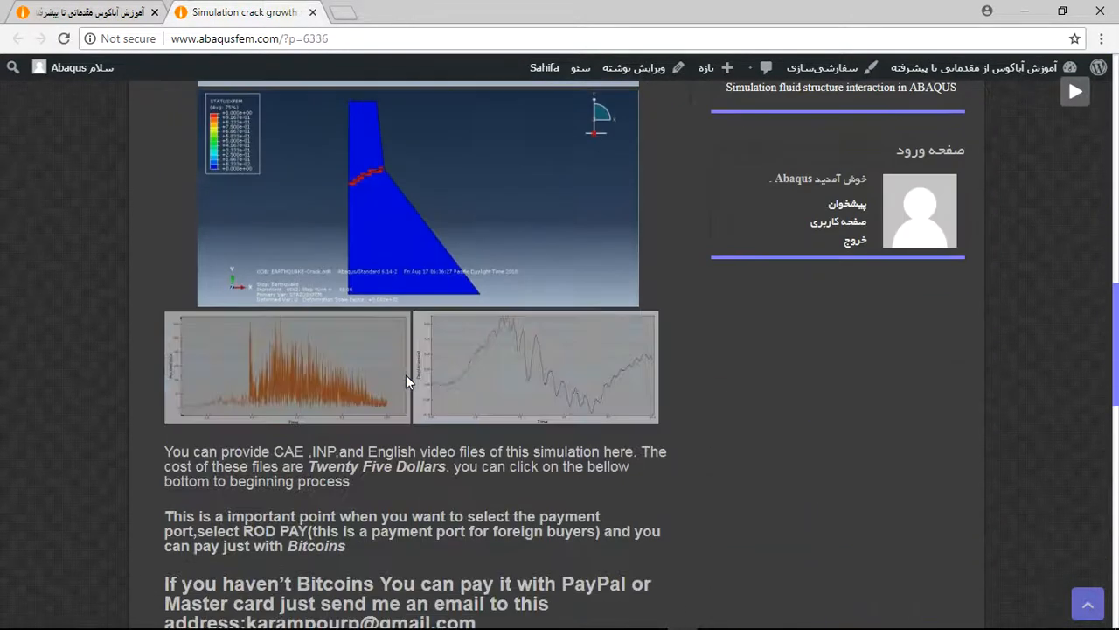
pyautogui.scroll(-3)
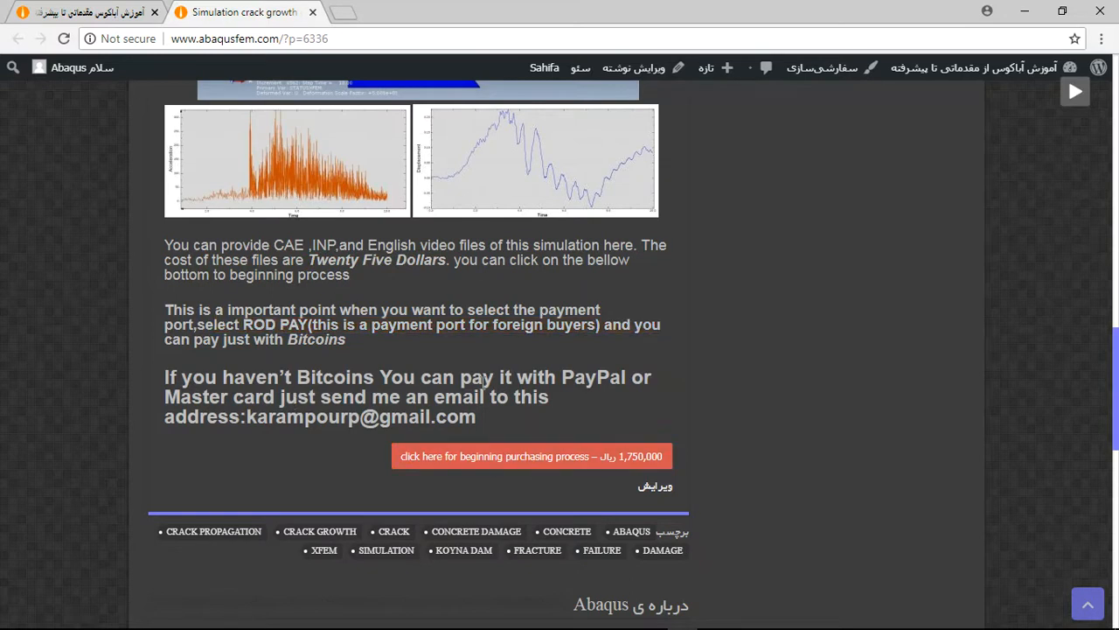
pyautogui.doubleClick(592, 377)
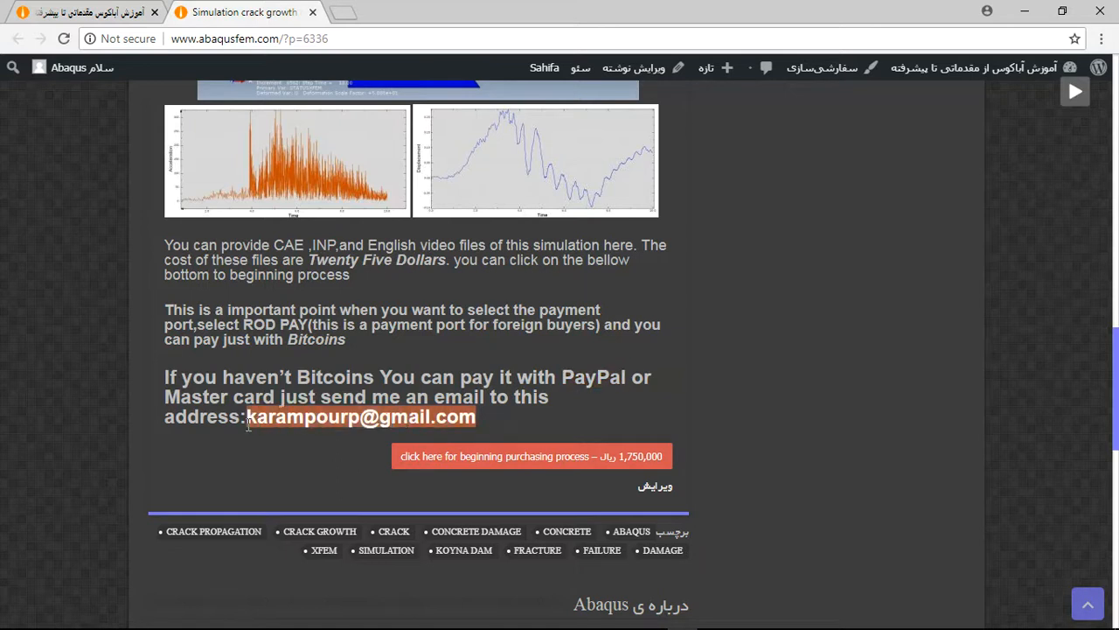
pyautogui.moveTo(710, 332)
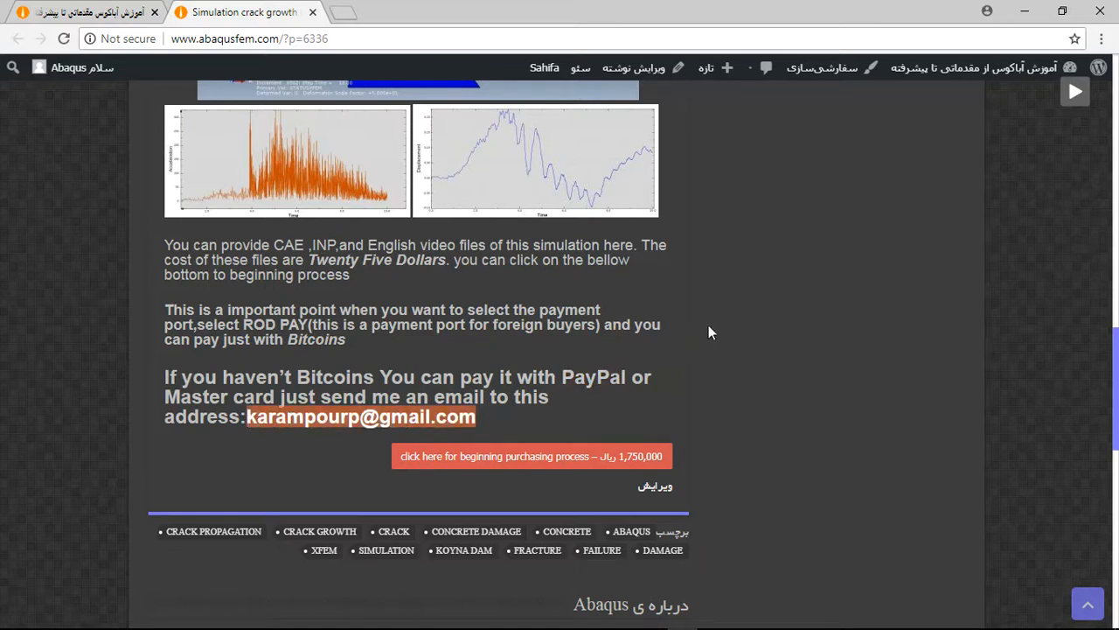